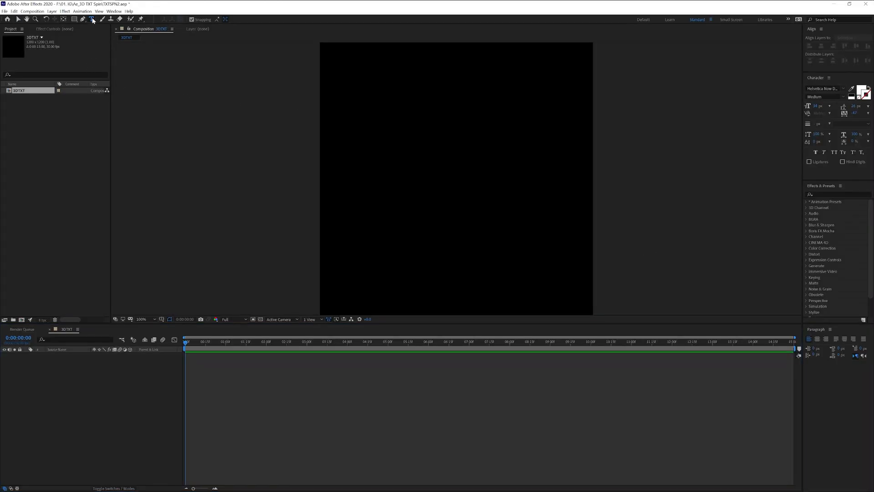
- Type PANTER as a two-line text layer and scale it up to fill the composition
click(427, 157)
text(PAN TER)
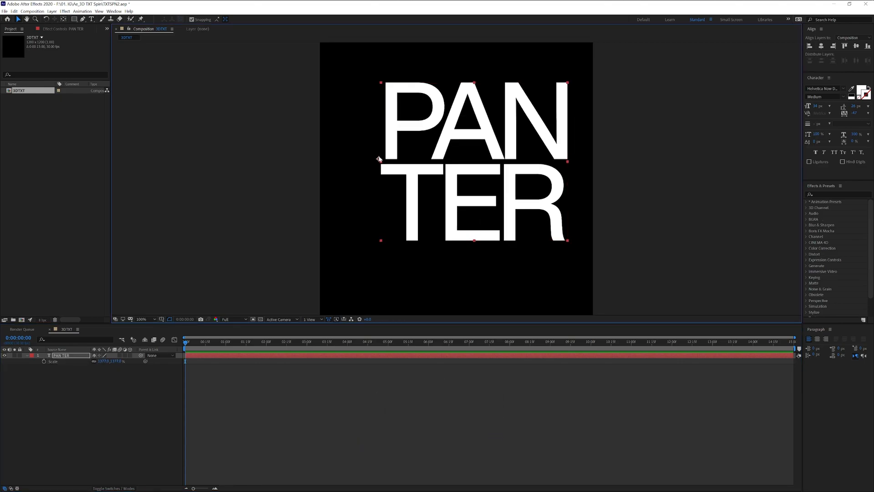
click(192, 19)
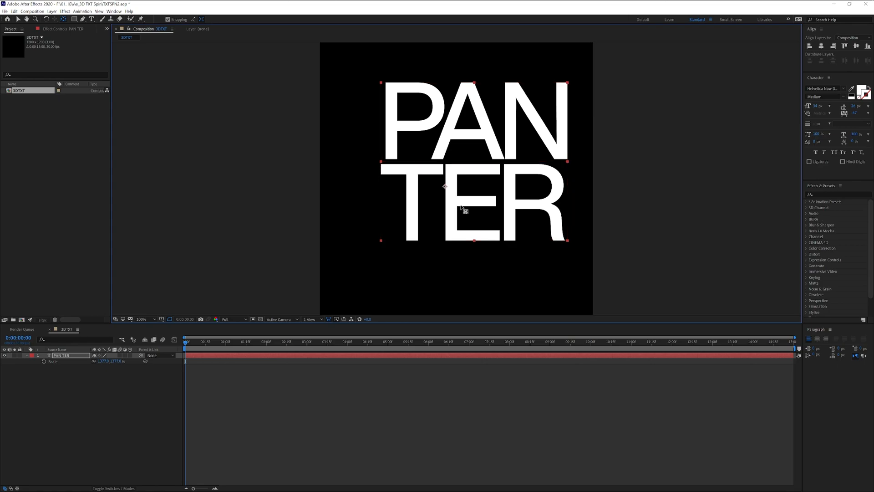
mouse_move(476, 243)
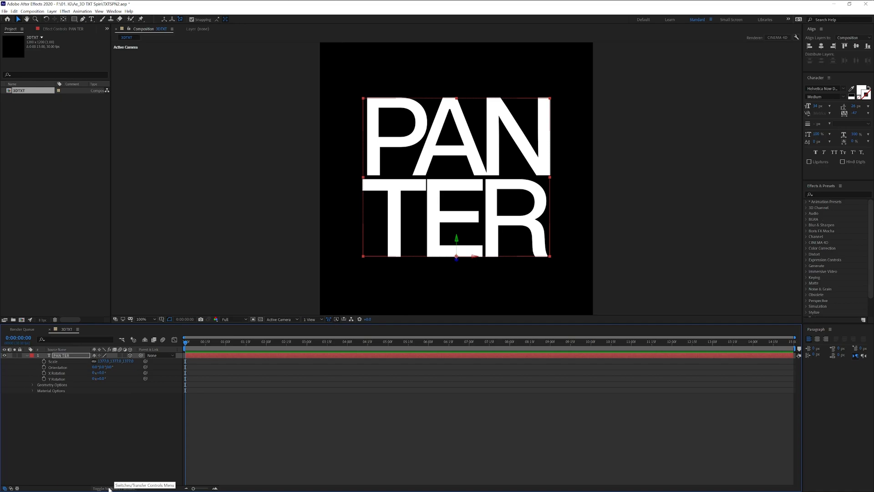
- Set the composition's 3D renderer to CINEMA 4D in Composition Settings
click(114, 487)
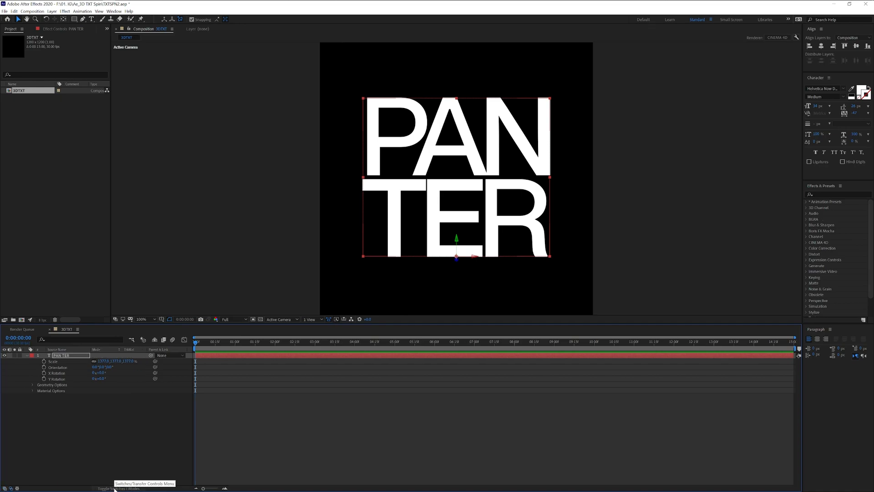
click(114, 488)
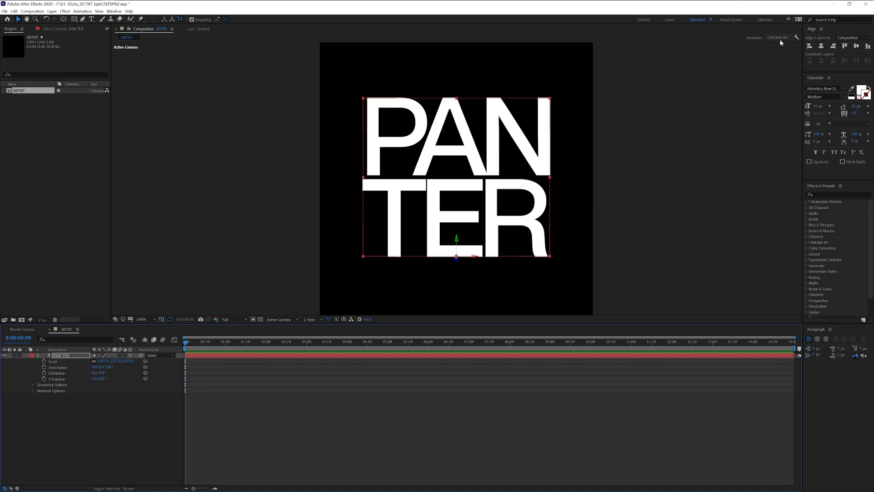
mouse_move(781, 37)
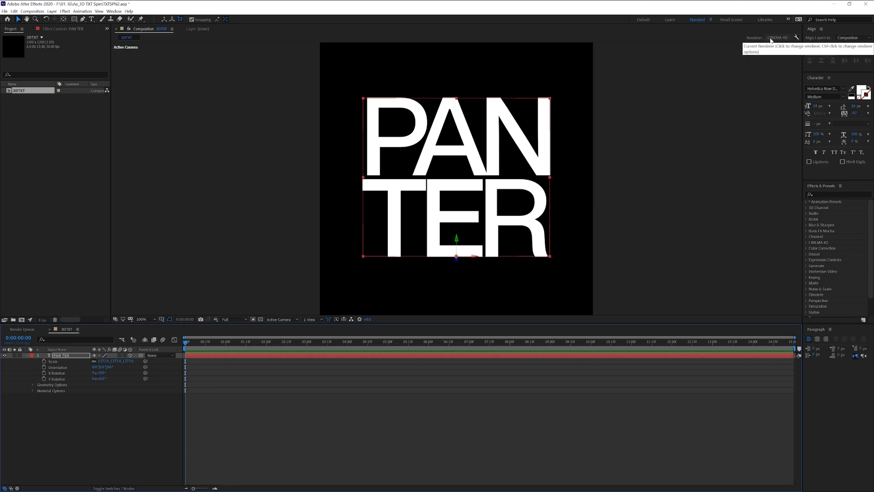
click(777, 37)
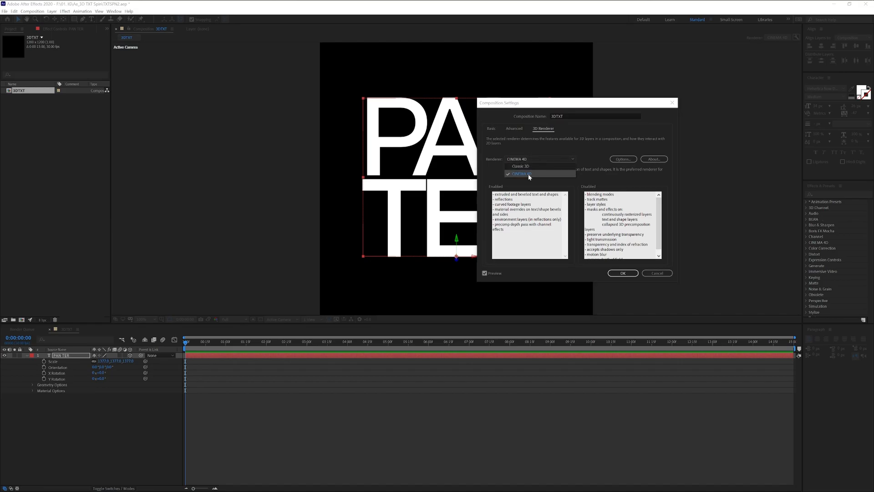
click(623, 272)
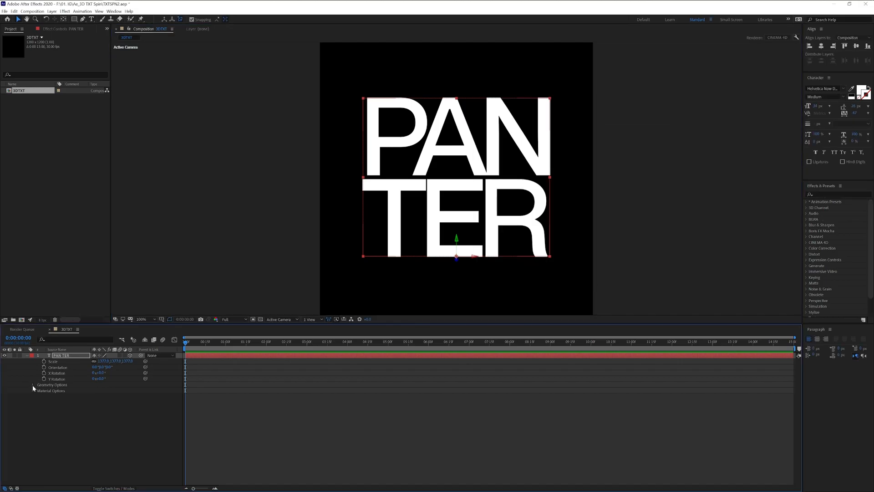
- Raise the PANTER layer's Extrusion Depth and check it in Custom View 1
click(33, 384)
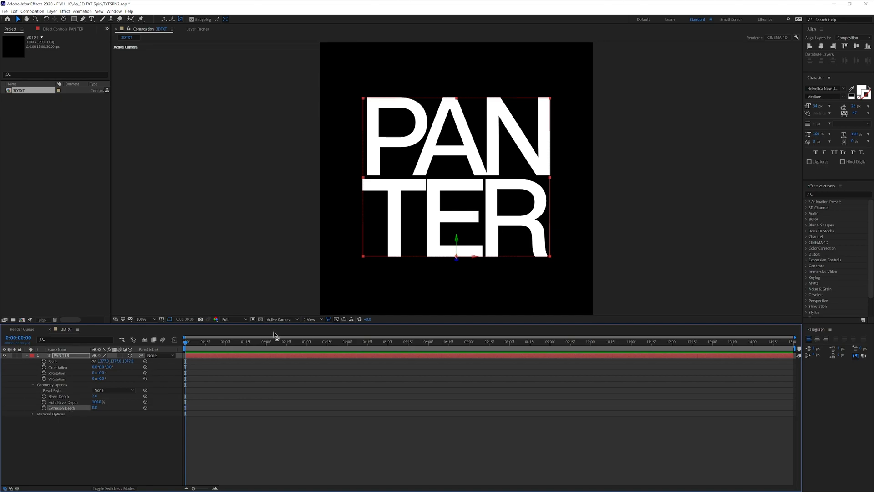
click(281, 319)
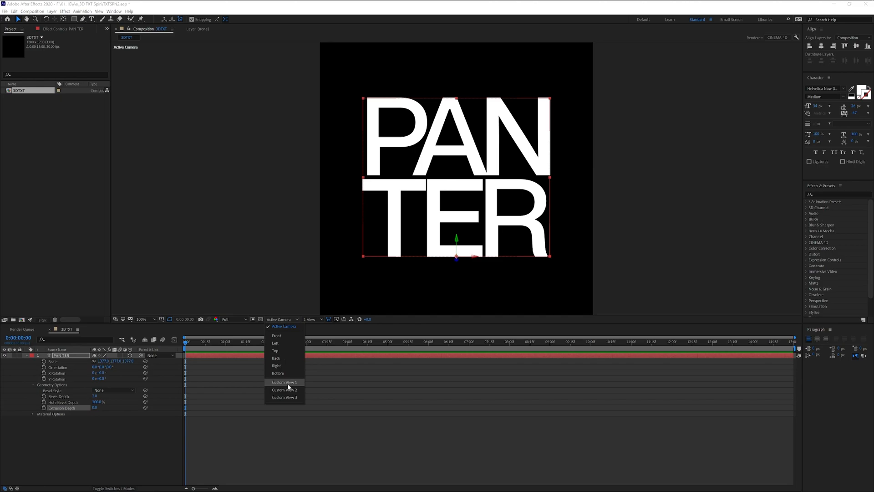
click(284, 382)
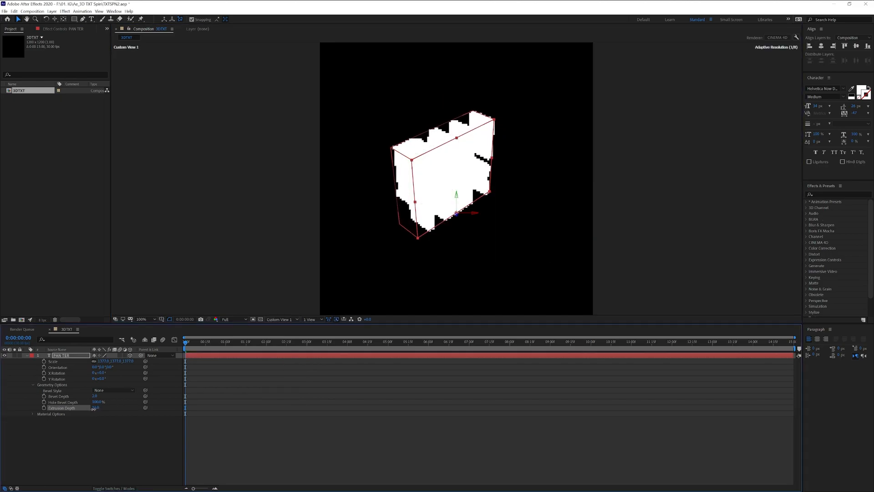
click(278, 319)
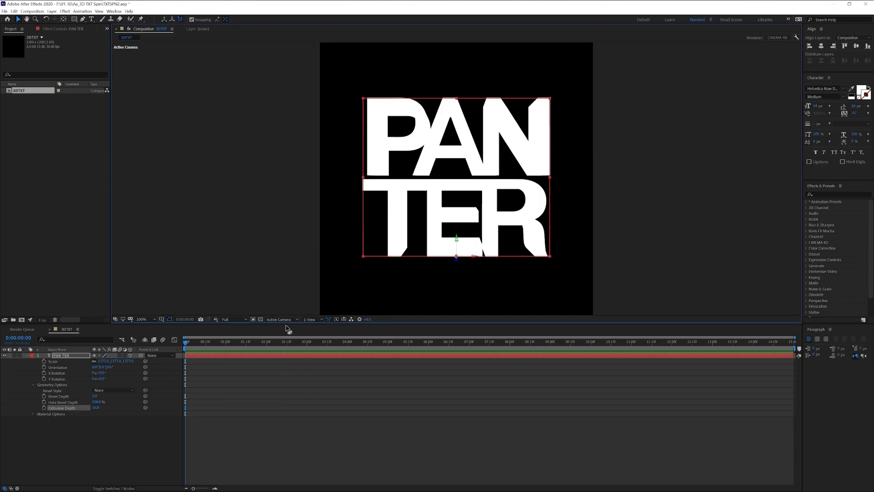
mouse_move(295, 480)
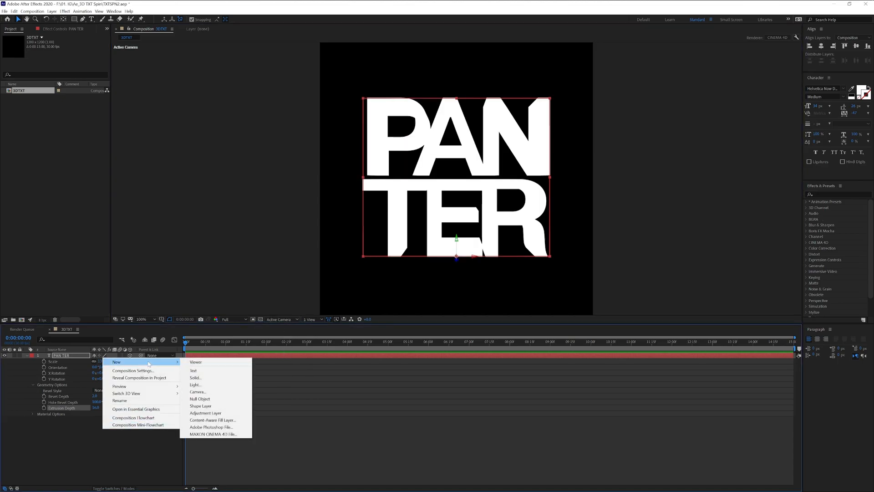
- Add Camera 1 and orbit it to show the extruded letters at an angle
click(197, 392)
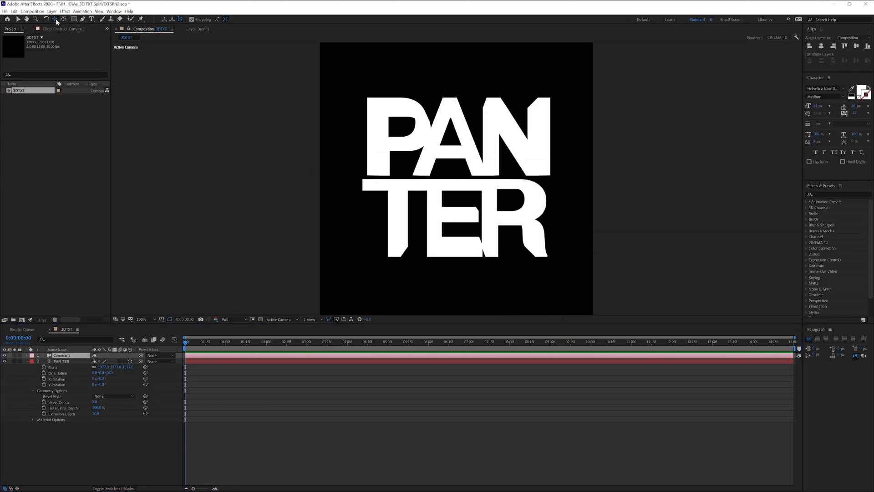
click(55, 19)
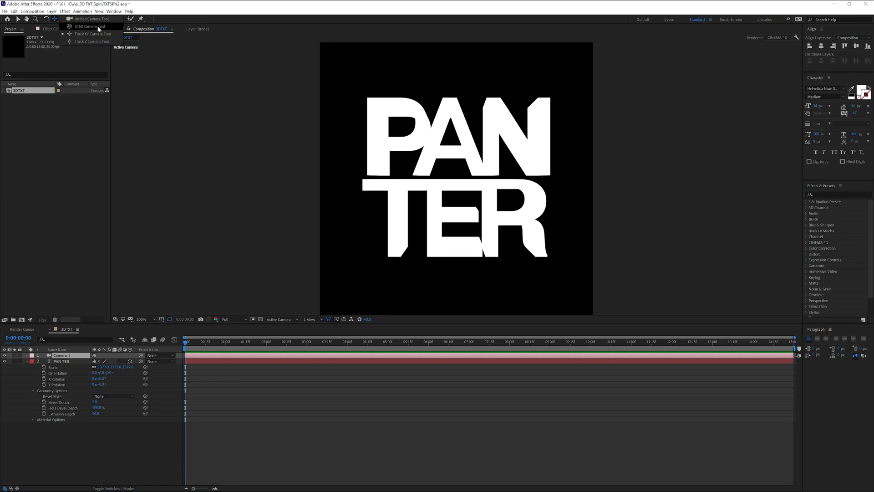
click(86, 26)
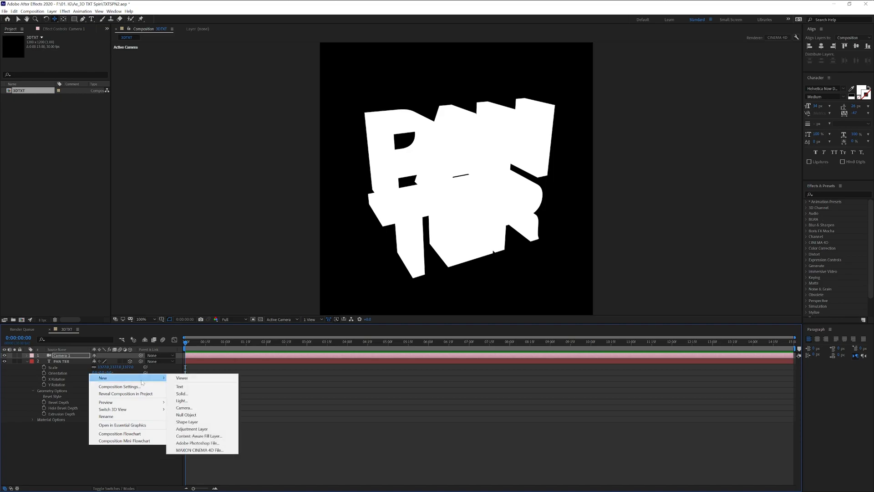
- Add an ambient light to the composition
click(182, 400)
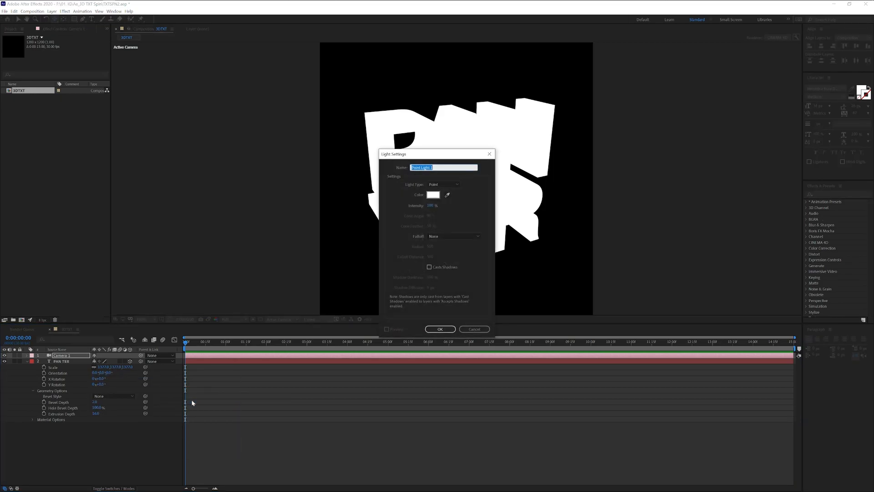
click(443, 183)
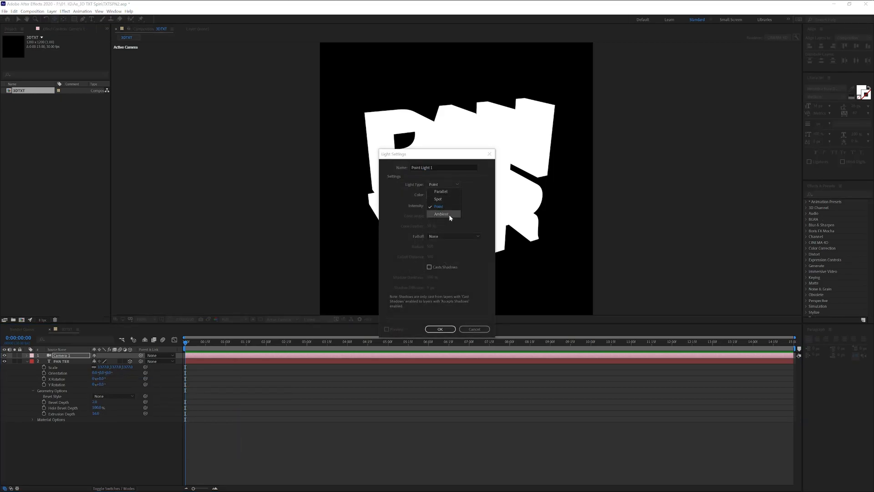
click(442, 214)
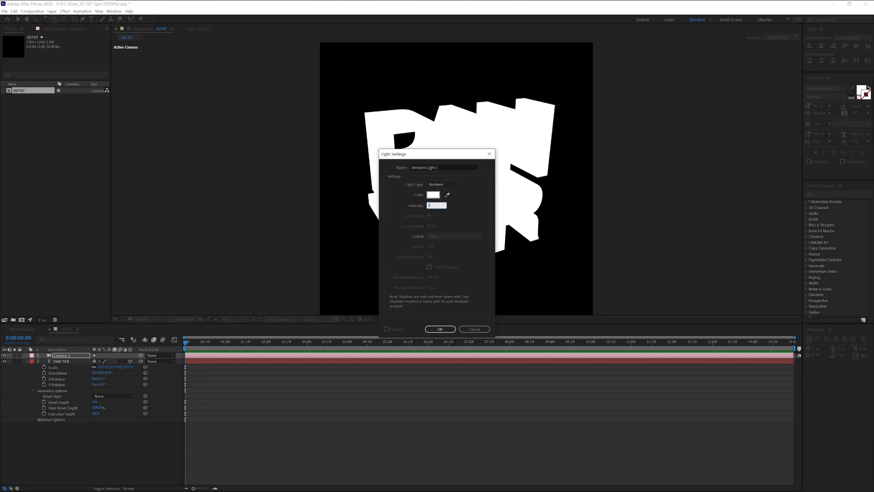
click(440, 329)
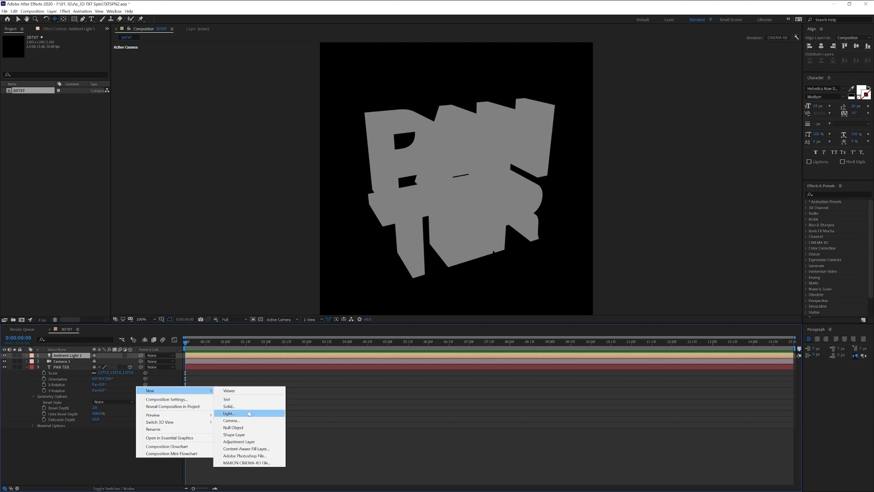
- Add a white point light at 100% intensity
click(228, 412)
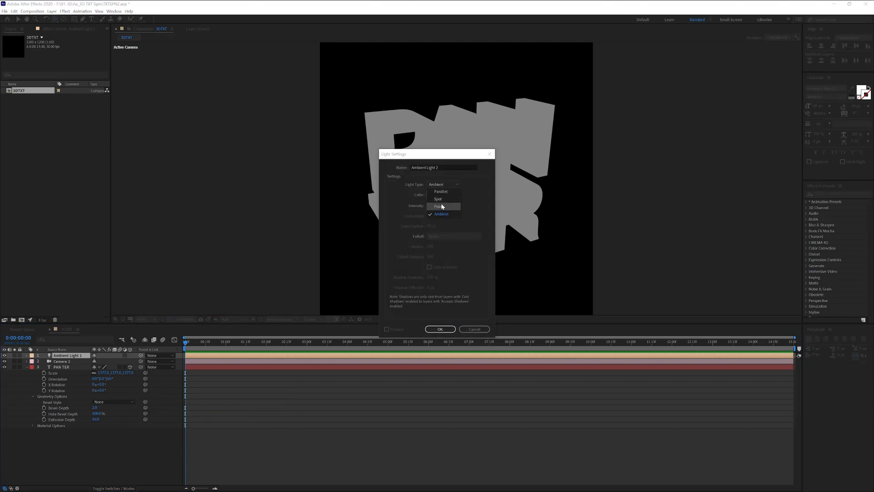
click(439, 206)
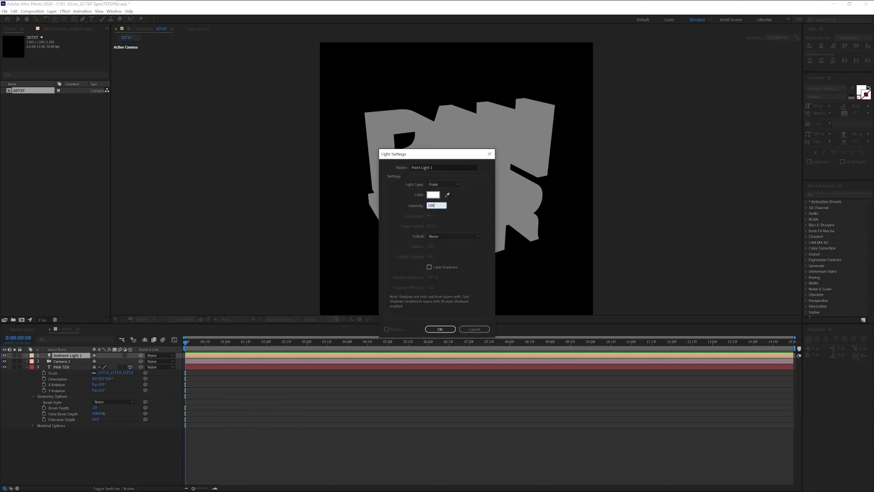
click(439, 328)
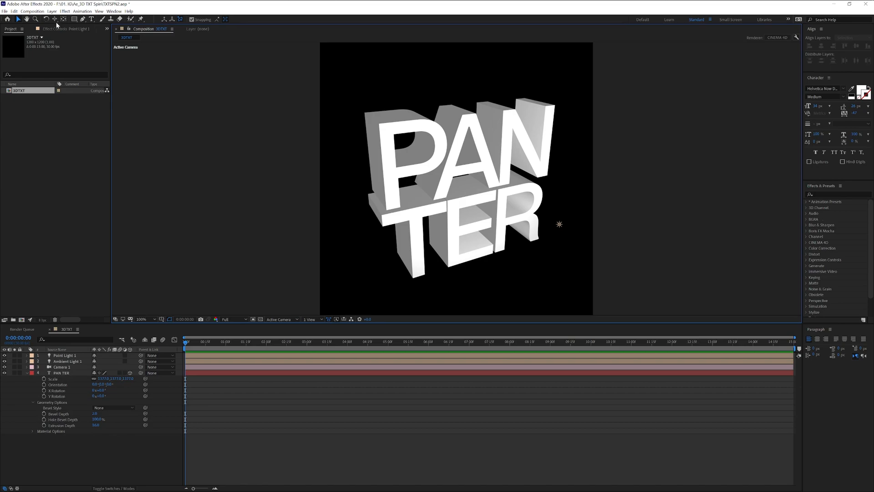
- Drag Point Light 1 up and right, then expand PANTER's Transform properties
click(55, 19)
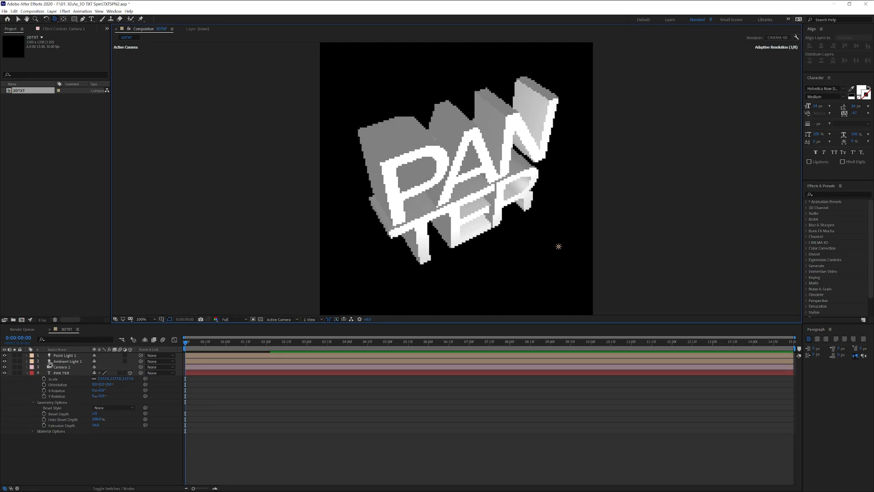
click(64, 355)
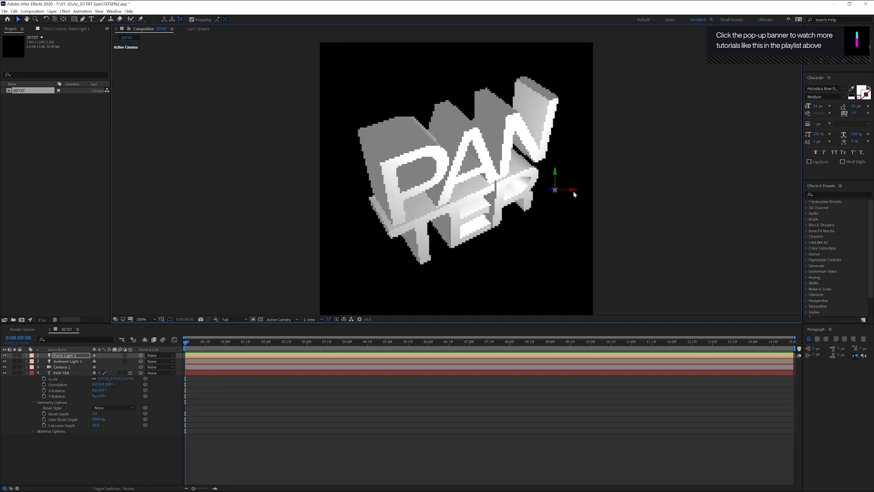
click(62, 372)
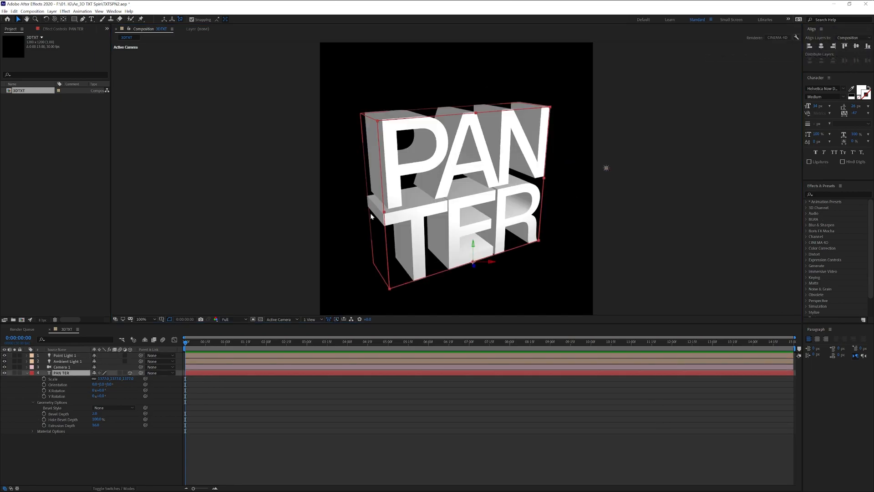
click(27, 372)
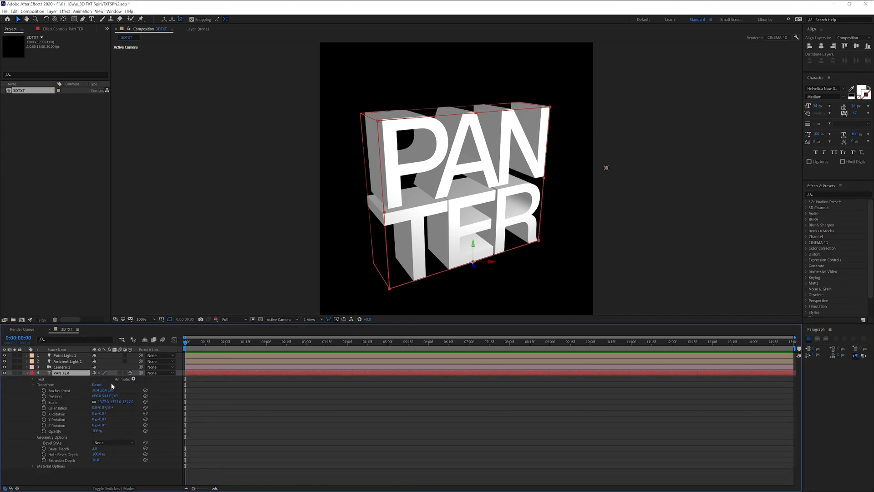
- Enable per-character 3D and add an Animator 1 with Scale and Rotation, Scale at 0%
click(134, 379)
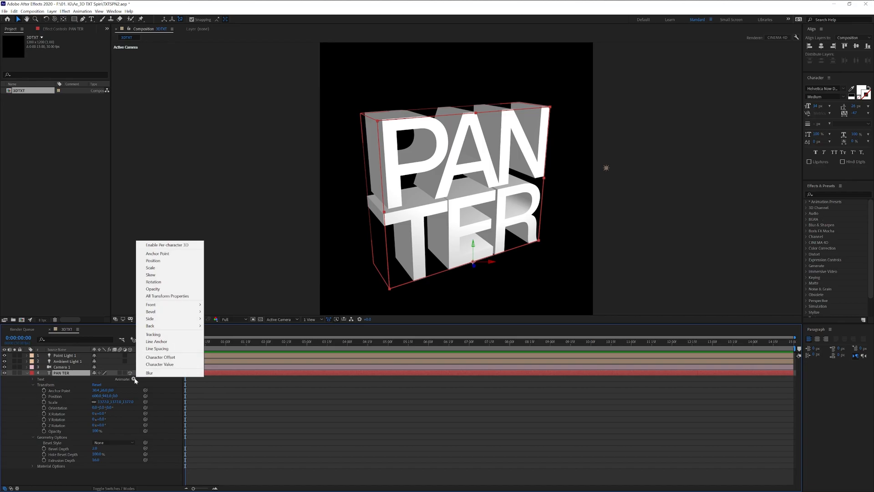
mouse_move(168, 244)
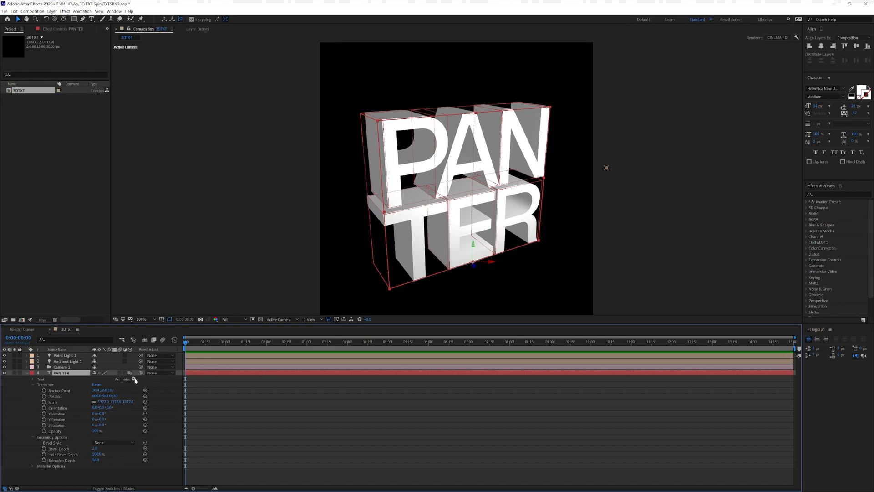
click(134, 380)
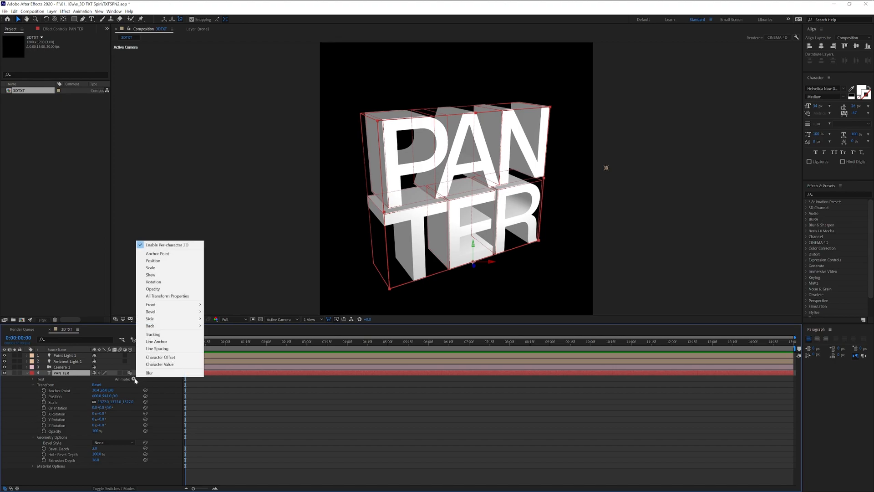
click(150, 268)
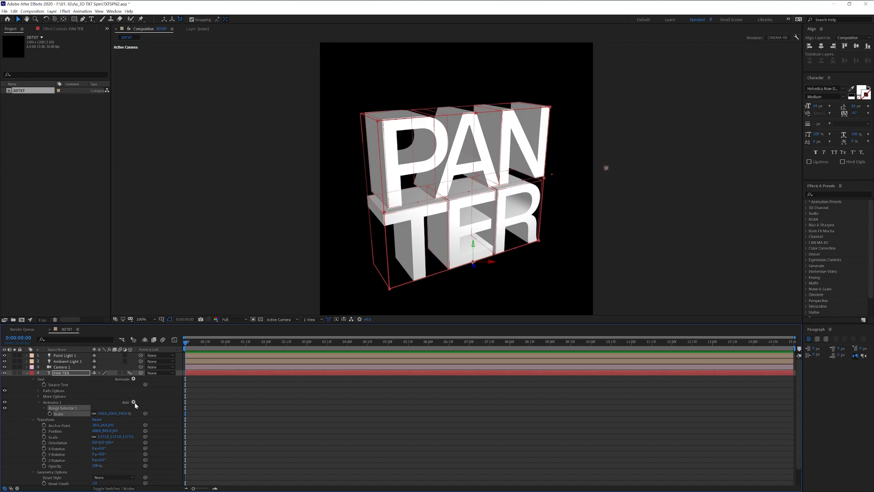
click(133, 402)
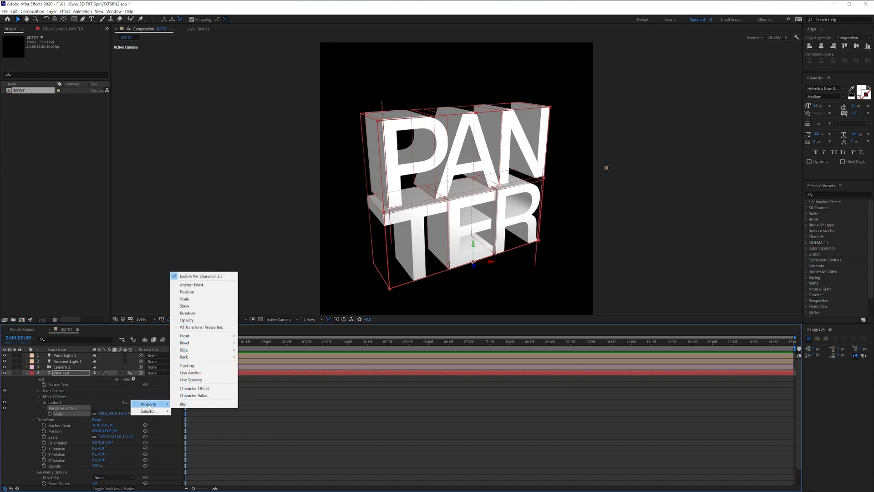
mouse_move(188, 313)
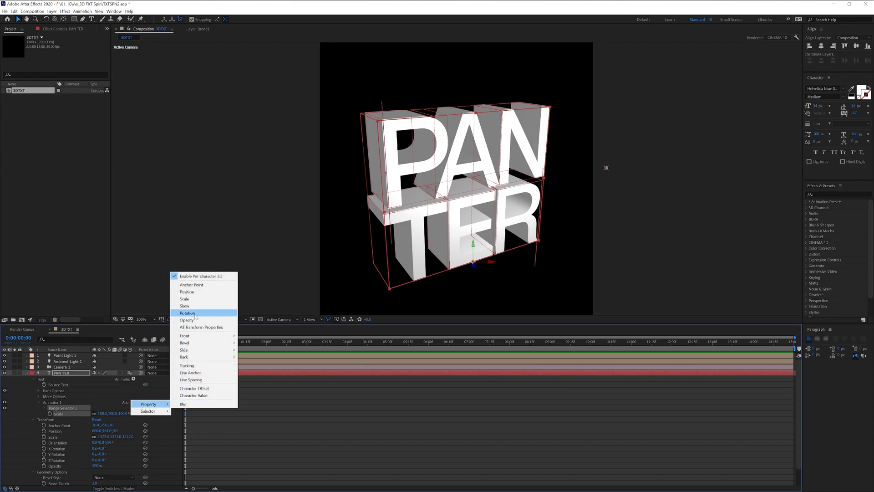
click(187, 313)
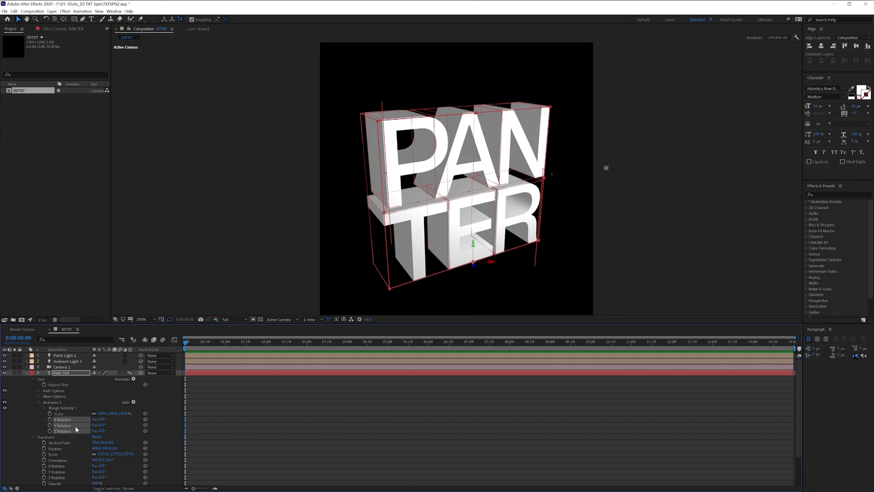
double_click(103, 413)
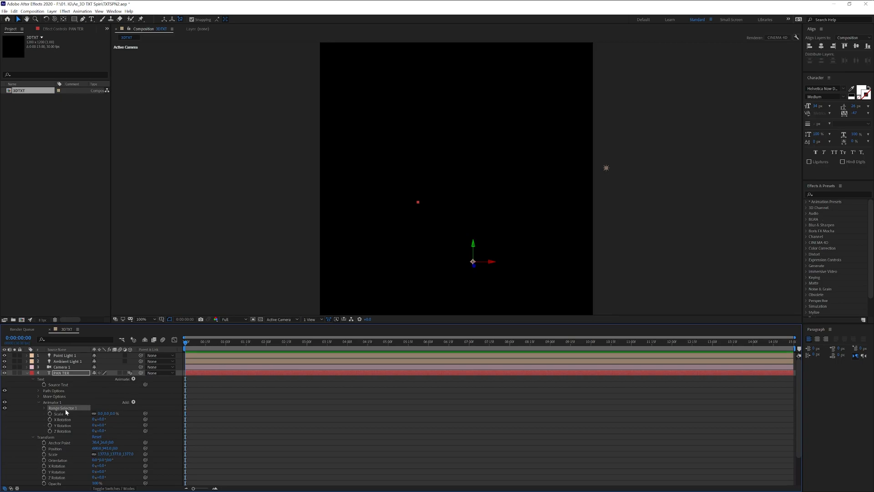
- Keyframe Range Selector 1 Offset at 0, 2 and 4 seconds
click(44, 407)
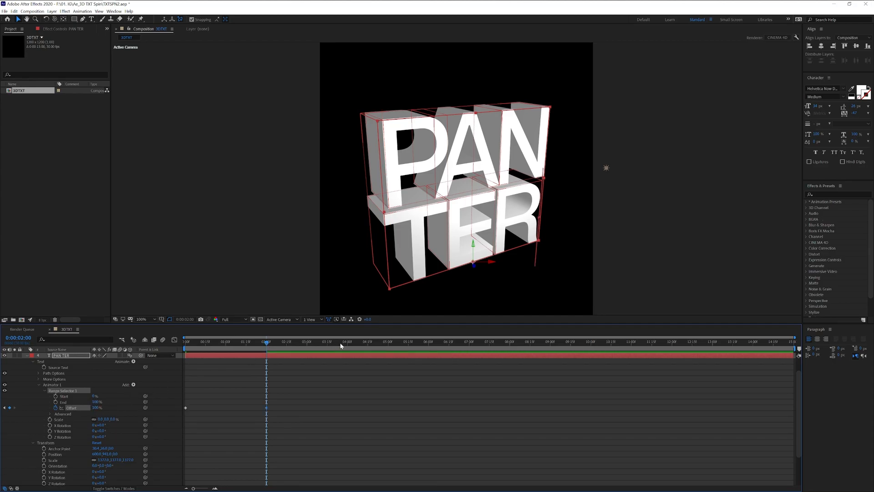
click(347, 341)
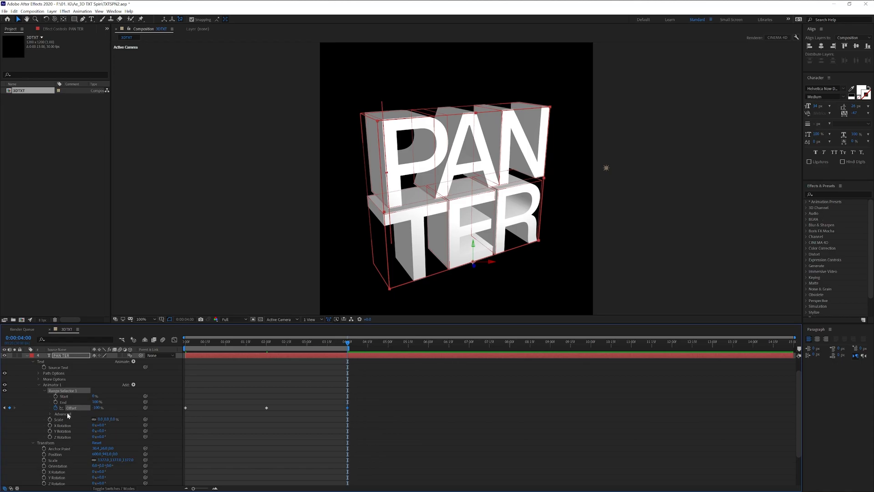
- Set the range selector's Advanced Shape to Ramp Up and preview the timeline
click(51, 414)
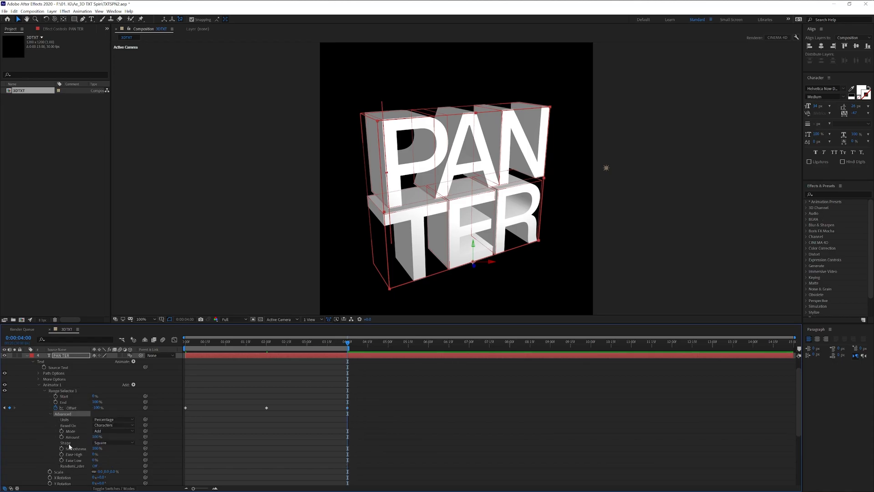
click(113, 442)
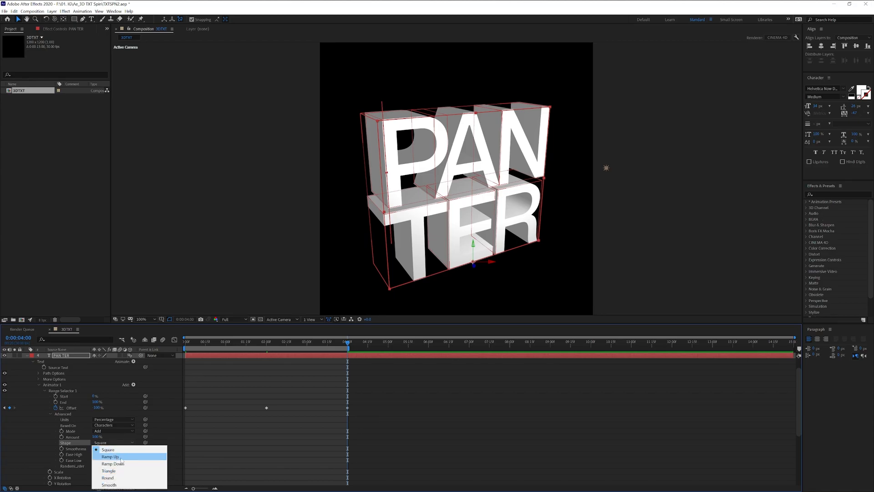
click(111, 457)
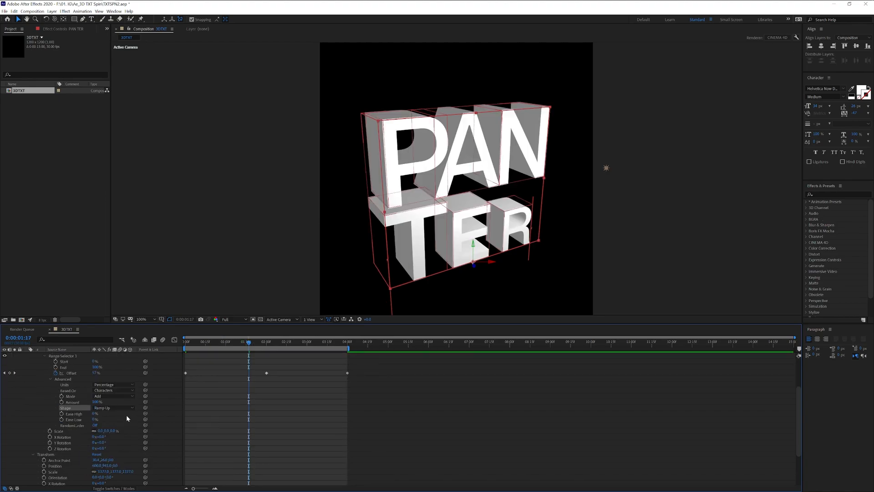
scroll(down, 3)
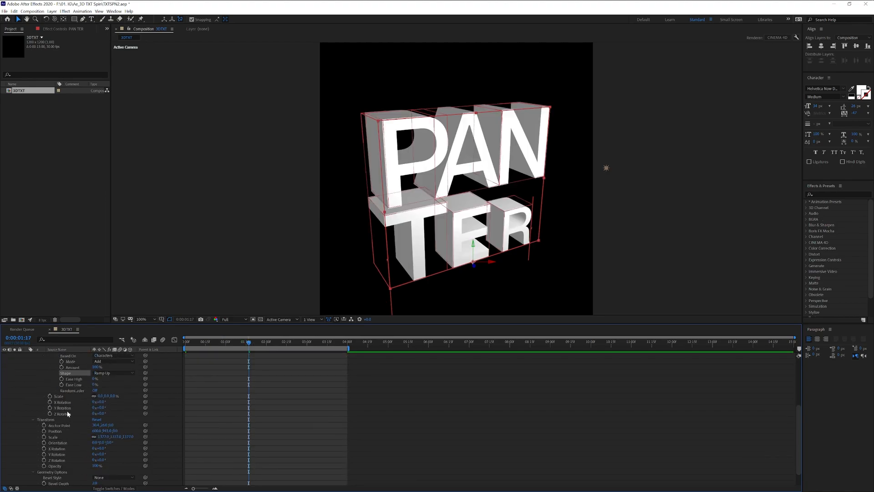